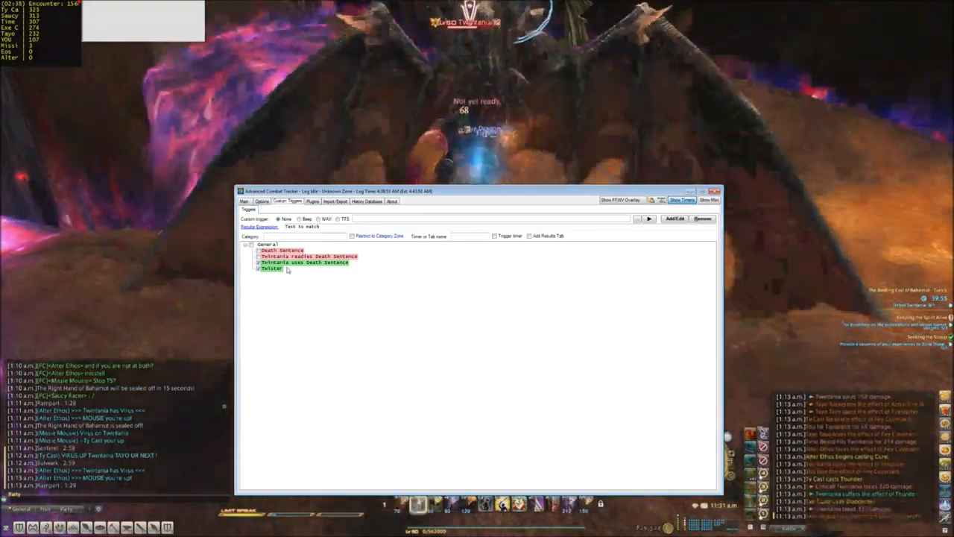
# Select the Twintania uses Death Sentence log line as the basis for a new trigger.
pyautogui.click(304, 262)
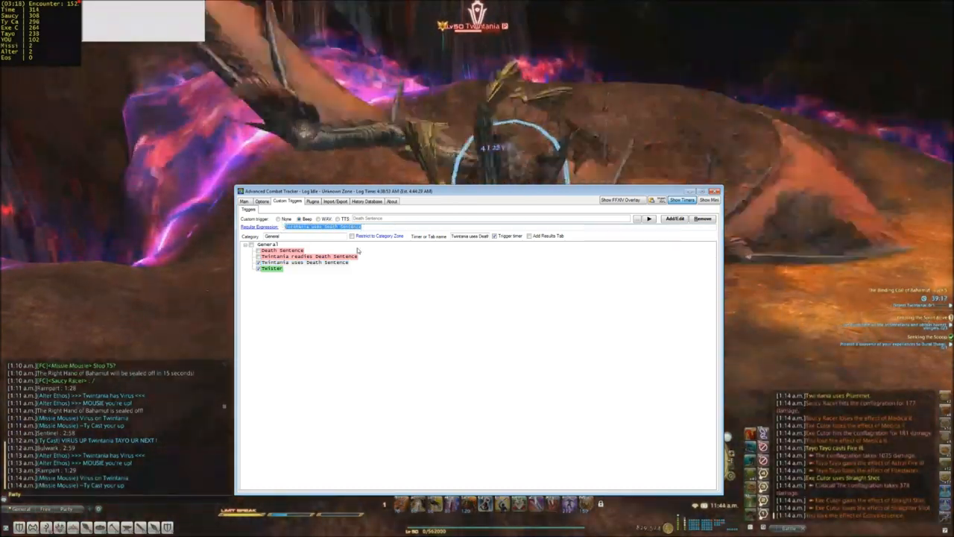
pyautogui.moveTo(426, 260)
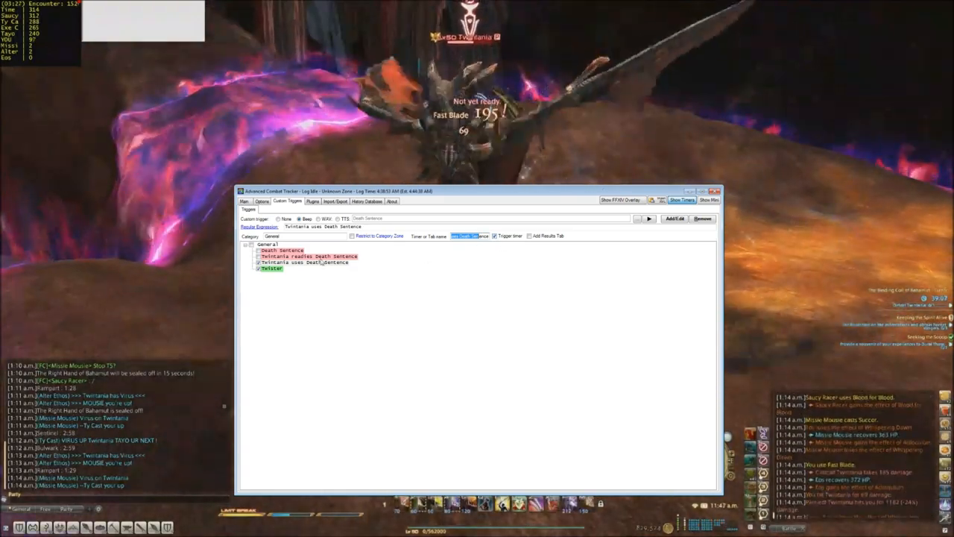
# Select the Twintania uses Death Sentence trigger in the Custom Triggers list.
pyautogui.click(301, 262)
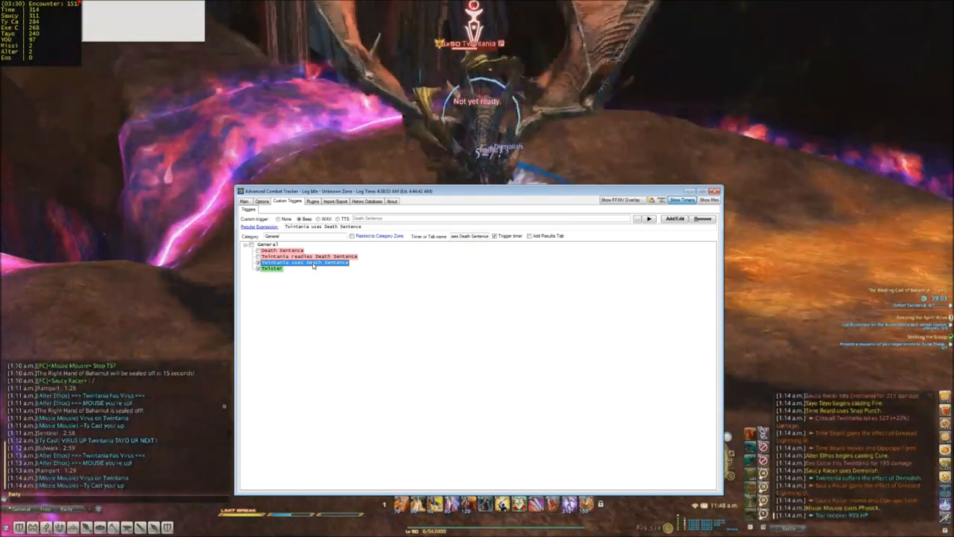
pyautogui.click(271, 268)
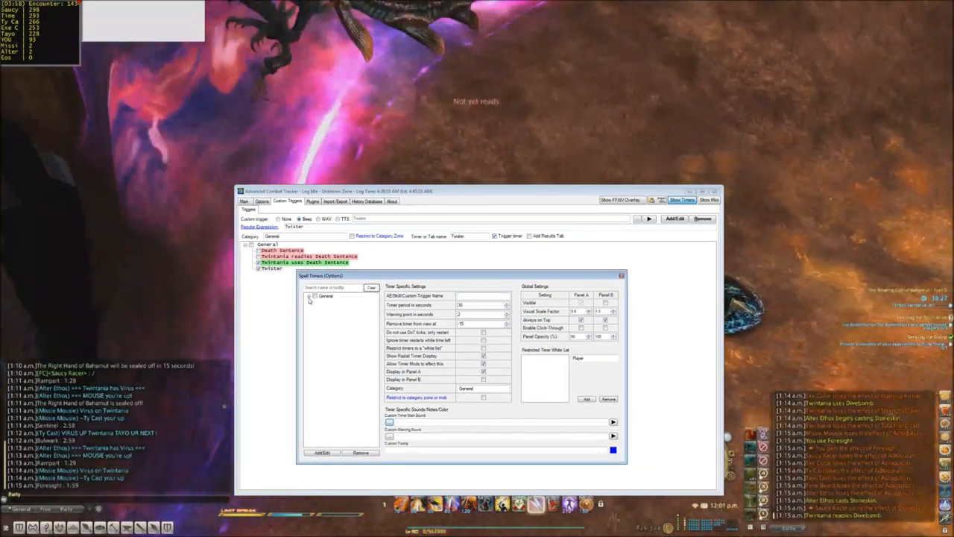
# Set the Twintania uses Death Sentence spell timer period to 30 and save it with Add/Edit.
pyautogui.click(340, 319)
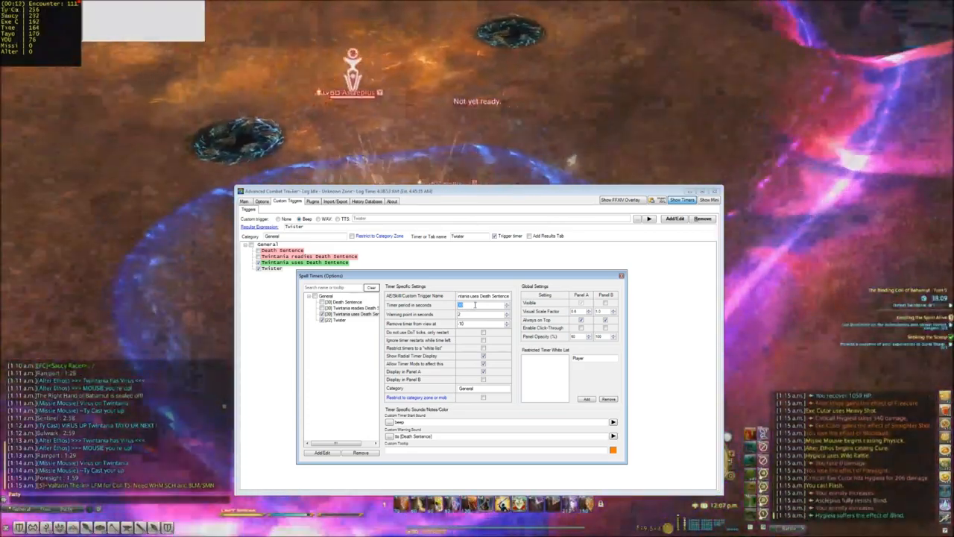
pyautogui.write('30')
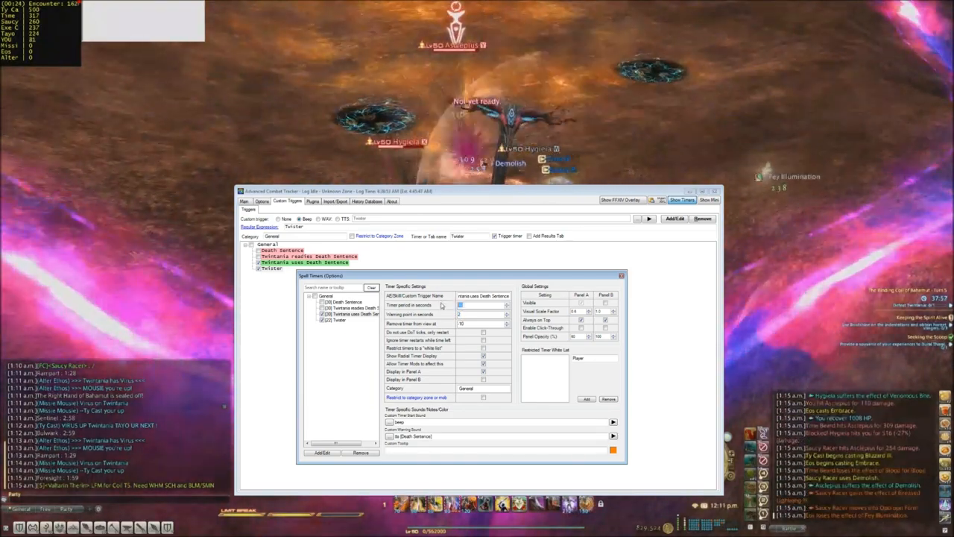
pyautogui.click(477, 304)
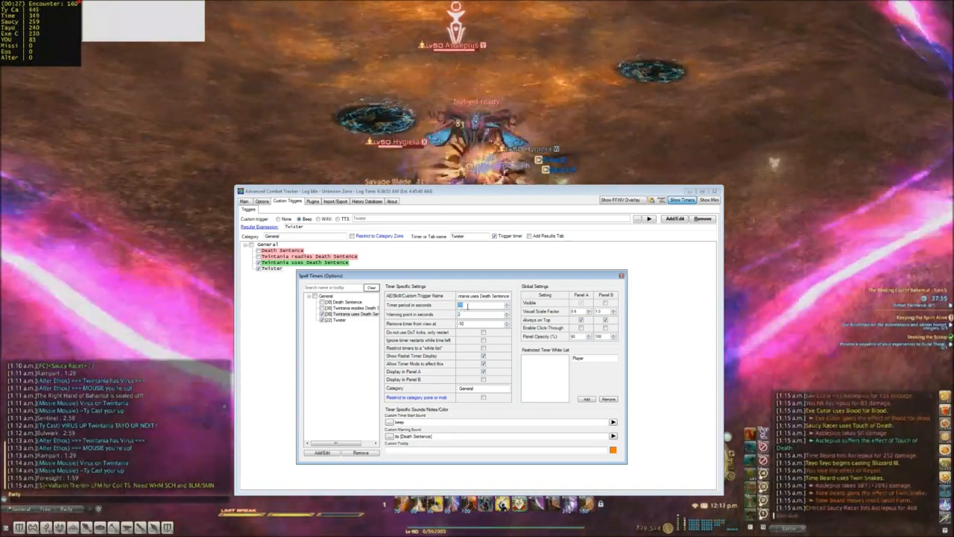